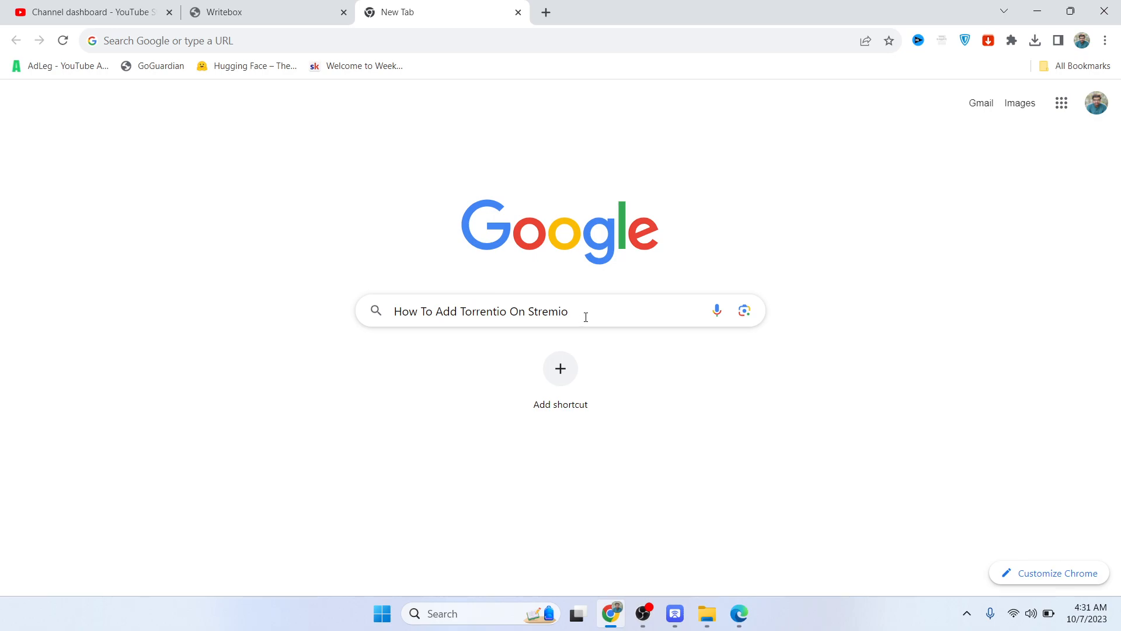
Step: Search Google for 'torrentio' from the address bar to list the Torrentio Stremio addon result
{"action": "double_click", "coordinate": [546, 310]}
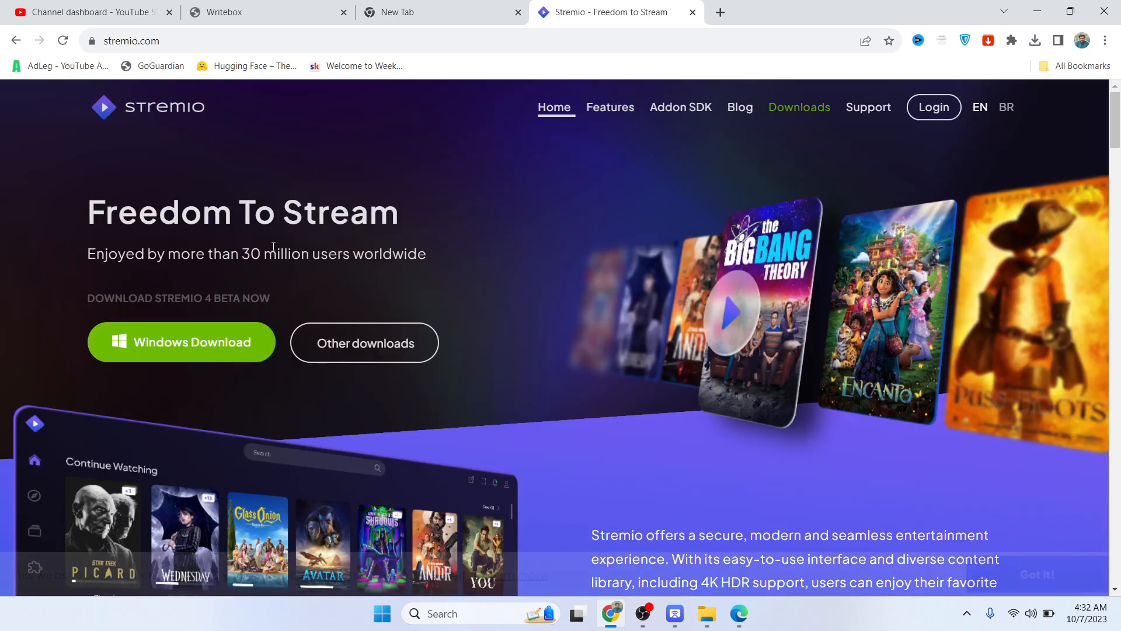
{"action": "mouse_move", "coordinate": [181, 342]}
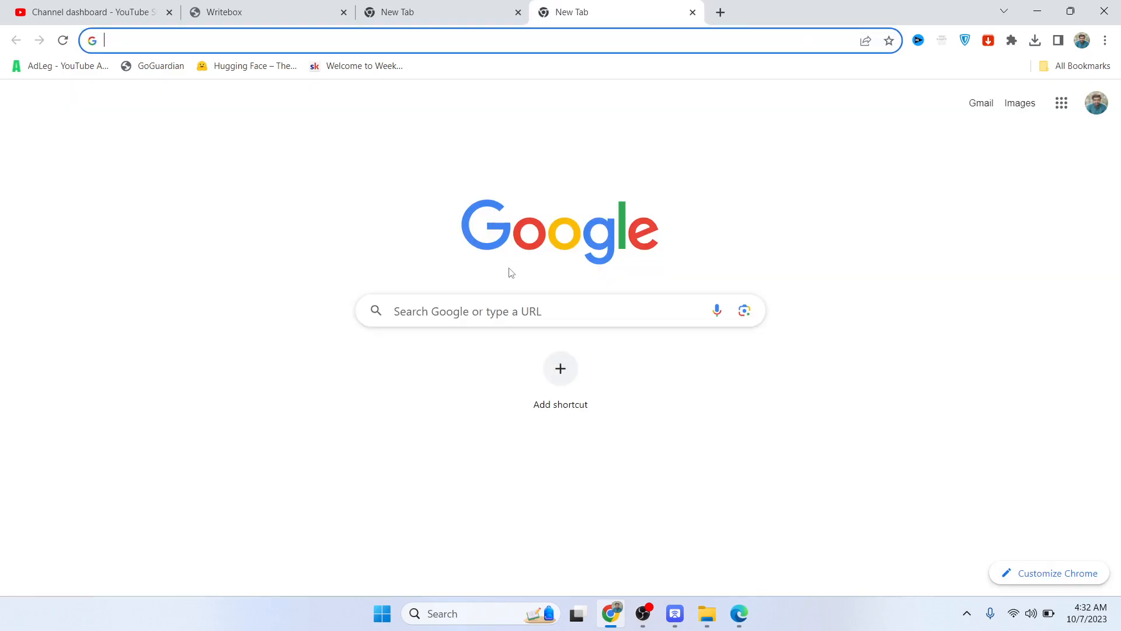
{"action": "type", "text": "toorentio"}
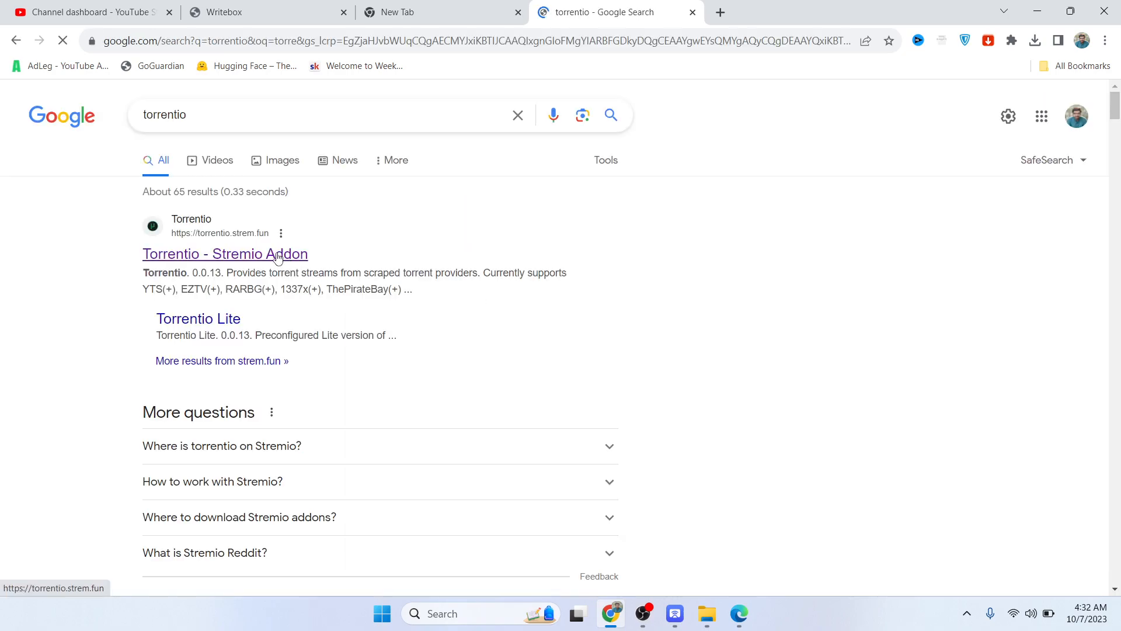
Step: Open the Torrentio - Stremio Addon result and review its provider list, settings and Install button
{"action": "left_click", "coordinate": [226, 253]}
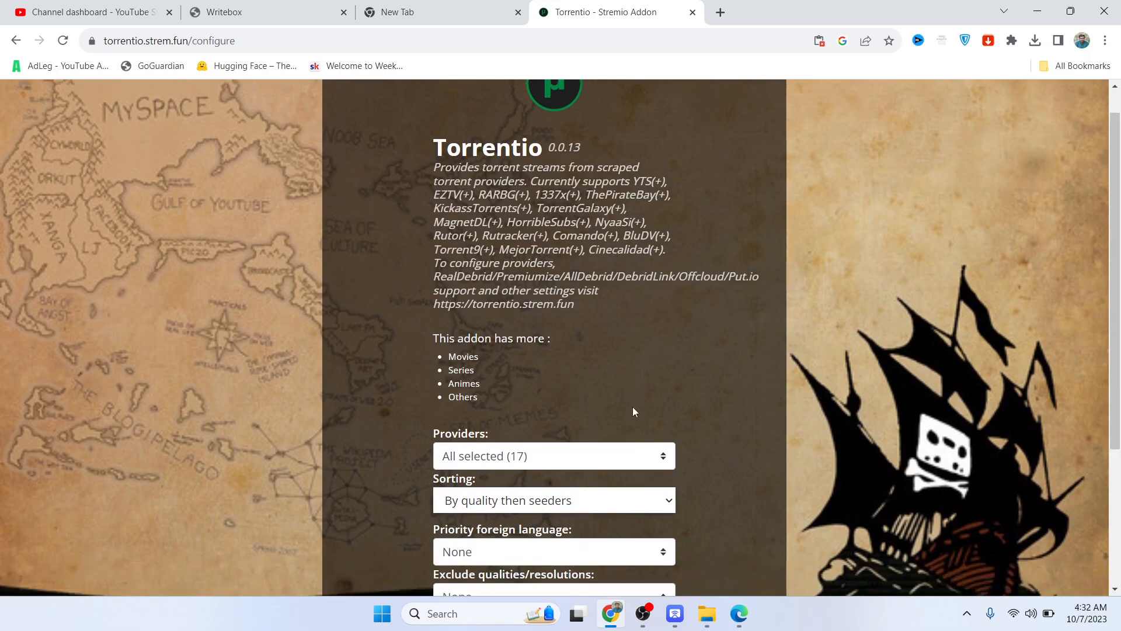
{"action": "scroll", "scroll_direction": "down", "scroll_amount": 3}
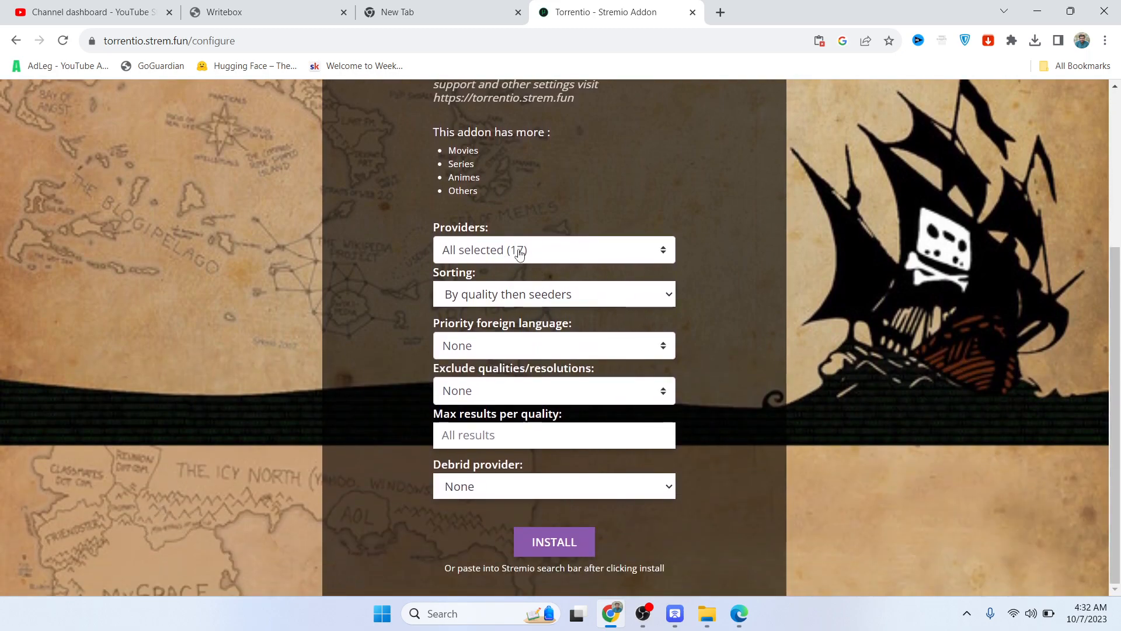
{"action": "mouse_move", "coordinate": [553, 541]}
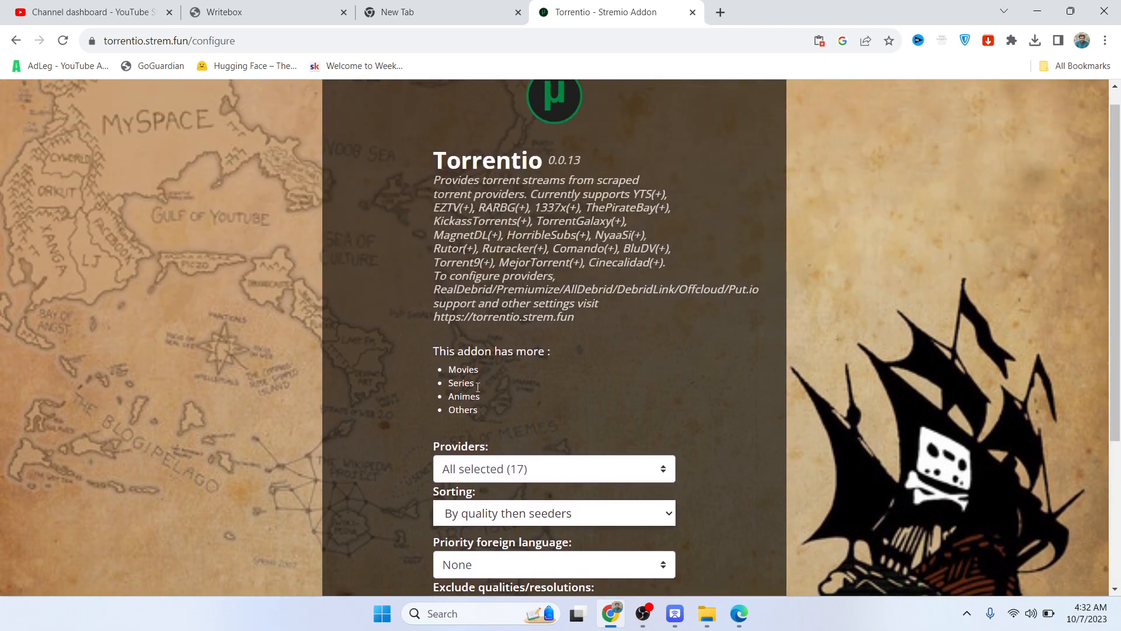
{"action": "scroll", "scroll_direction": "down", "scroll_amount": 3}
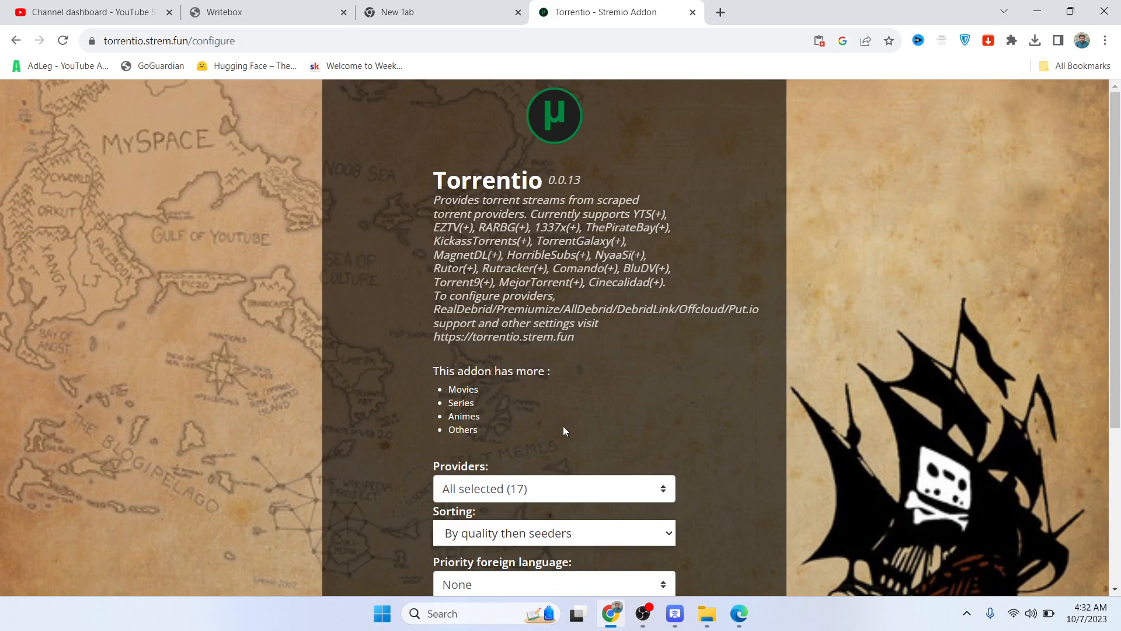
{"action": "mouse_move", "coordinate": [540, 556]}
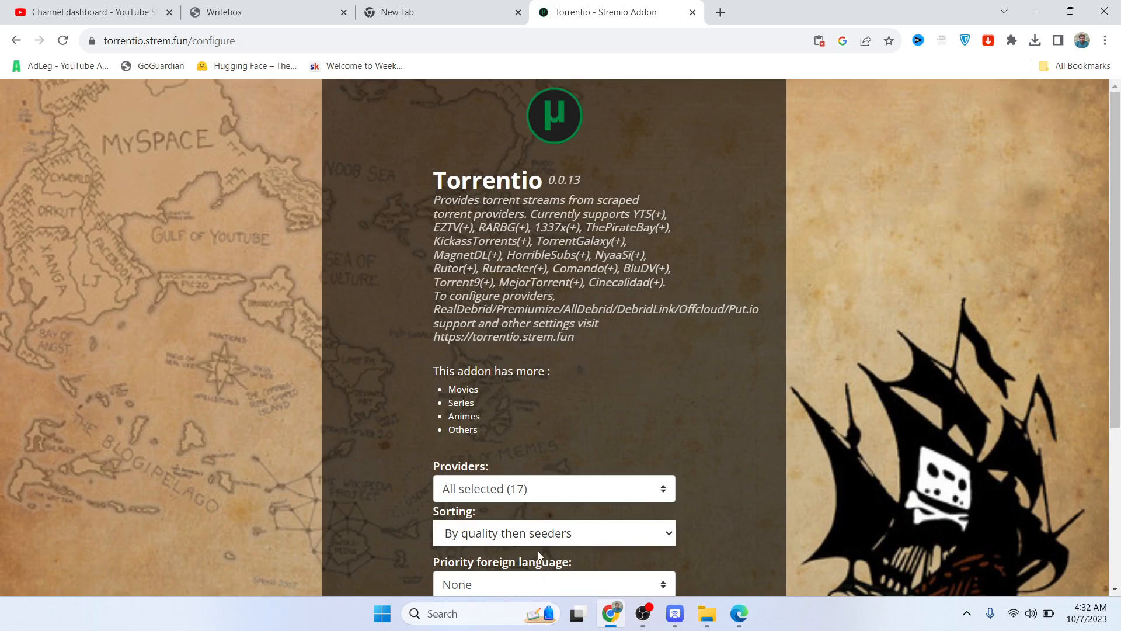
Step: Open the Start menu's power options to choose Restart for the PC
{"action": "left_click", "coordinate": [381, 613]}
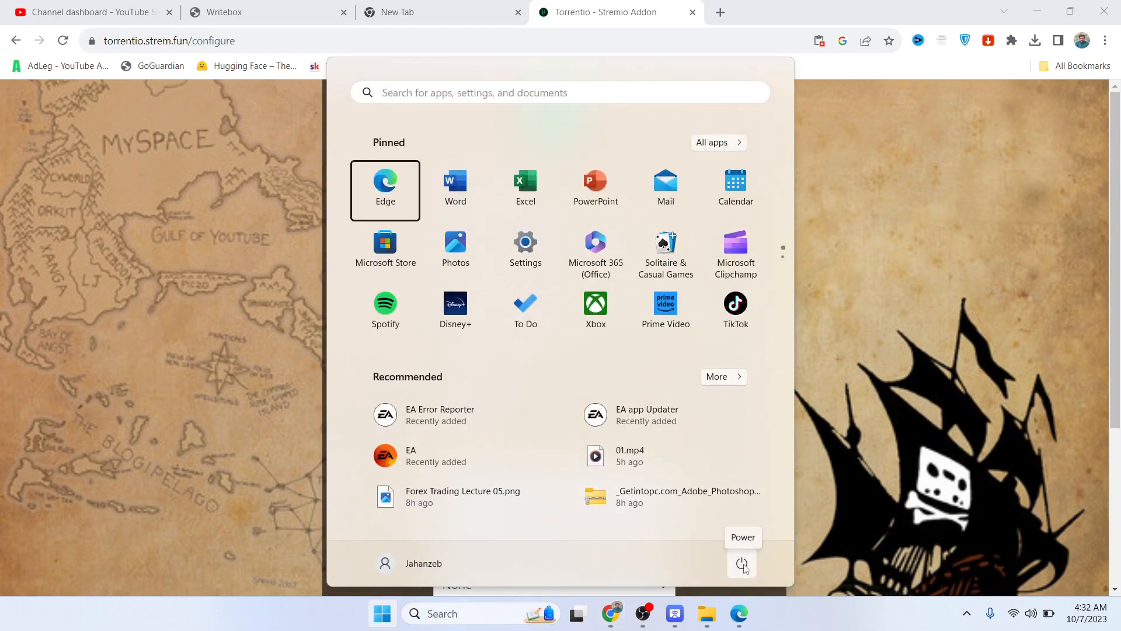
{"action": "left_click", "coordinate": [741, 564]}
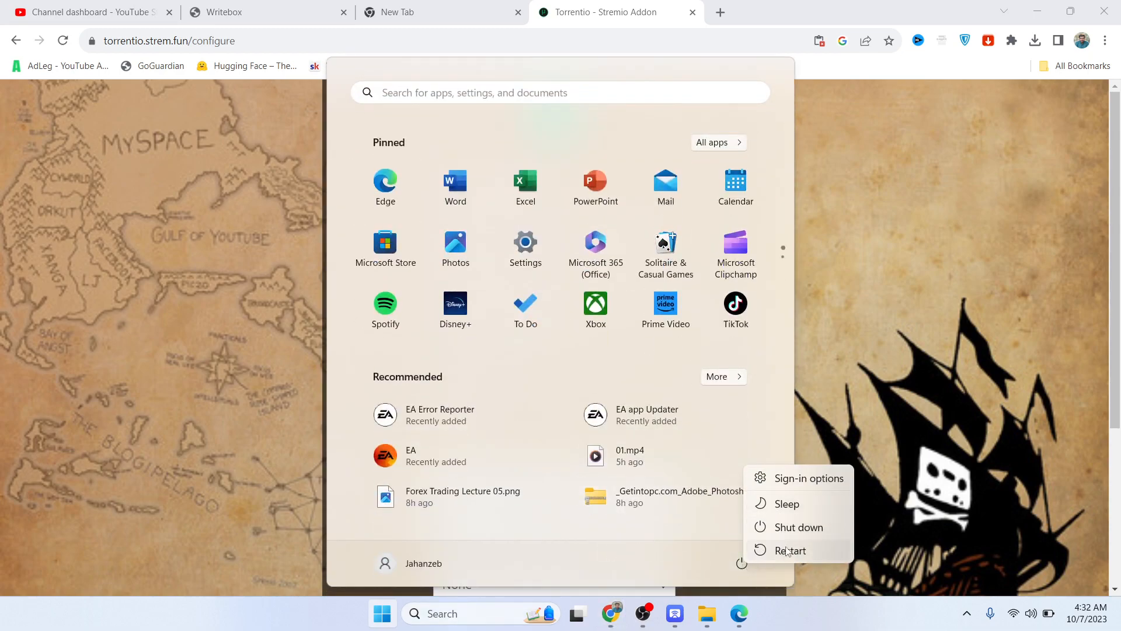